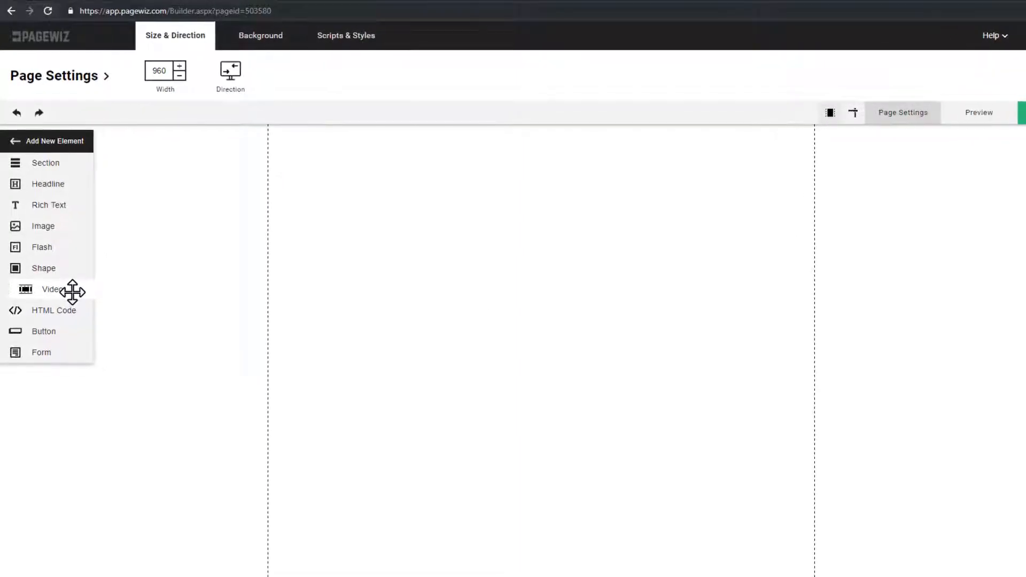
Add a Video element to the page with the YouTube link as its source.
click(52, 290)
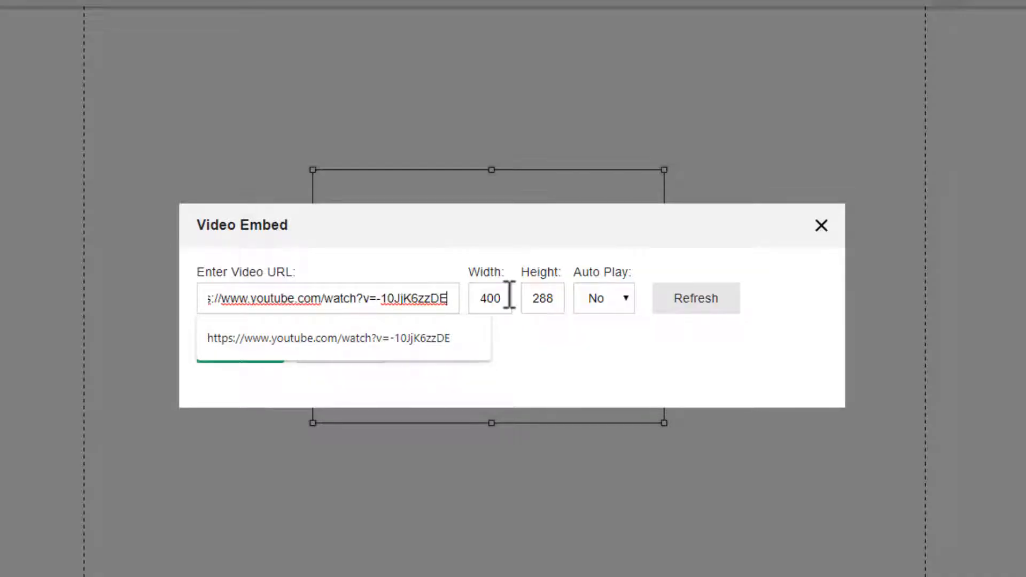
Resize the embedded video to width 720 (height 405) and refresh its preview.
click(695, 298)
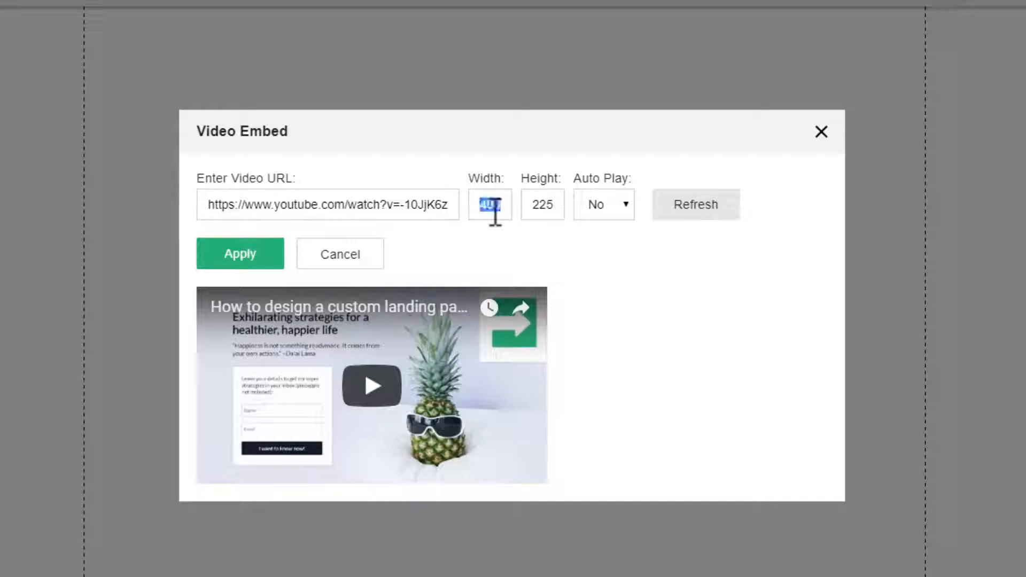
text(720)
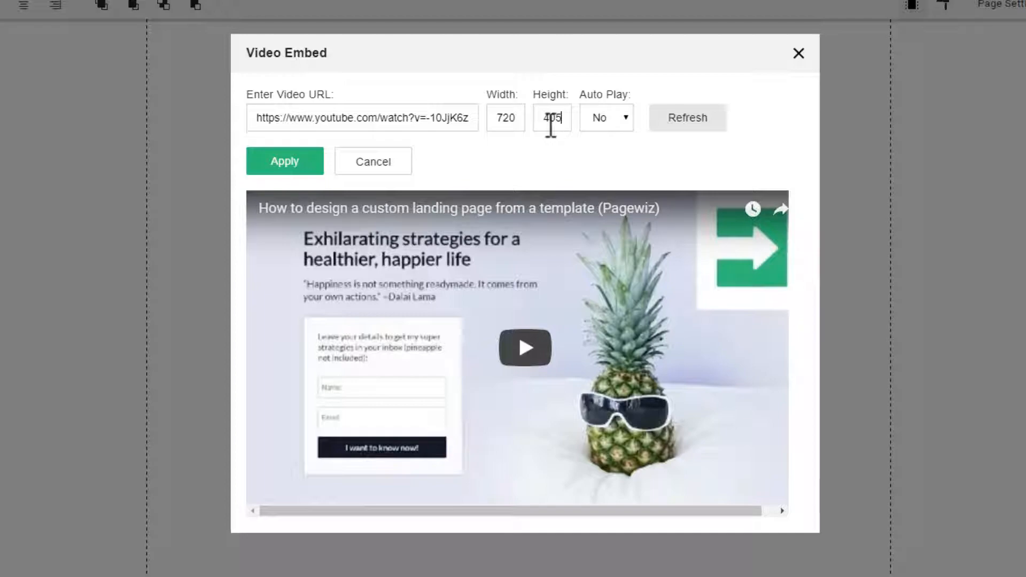
click(285, 162)
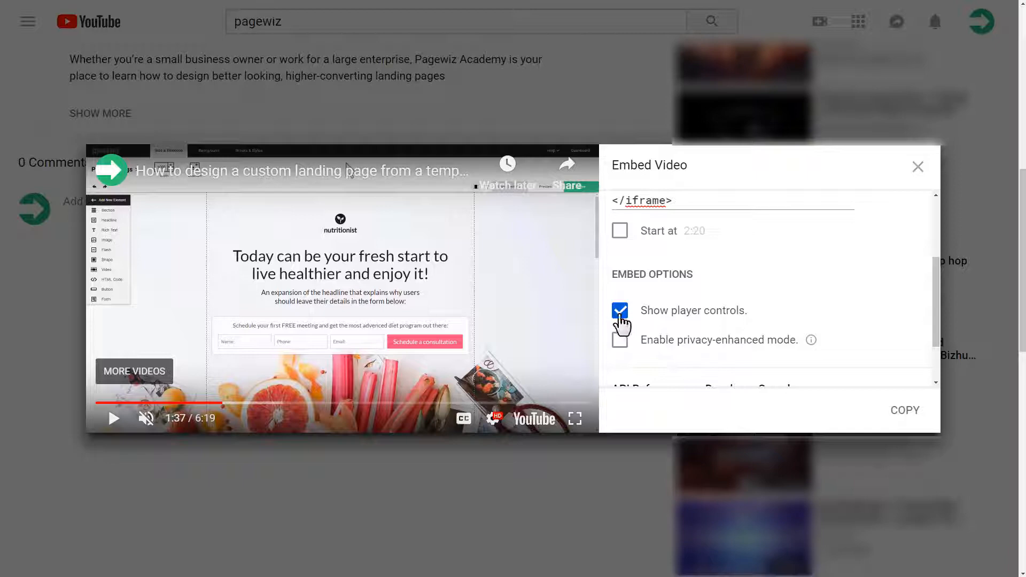
Disable Show player controls in YouTube's embed options and return to the watch page.
click(620, 310)
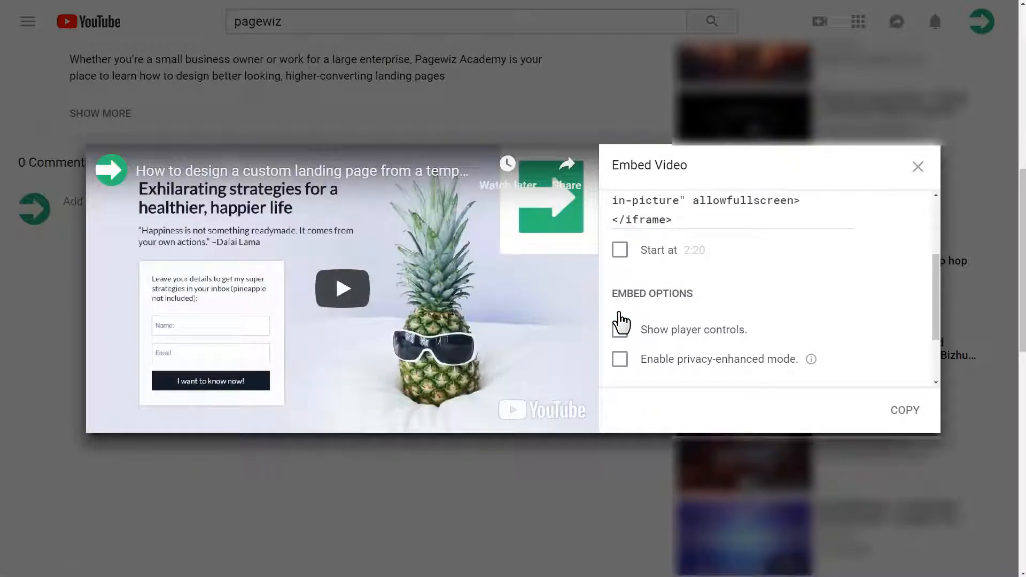
click(918, 167)
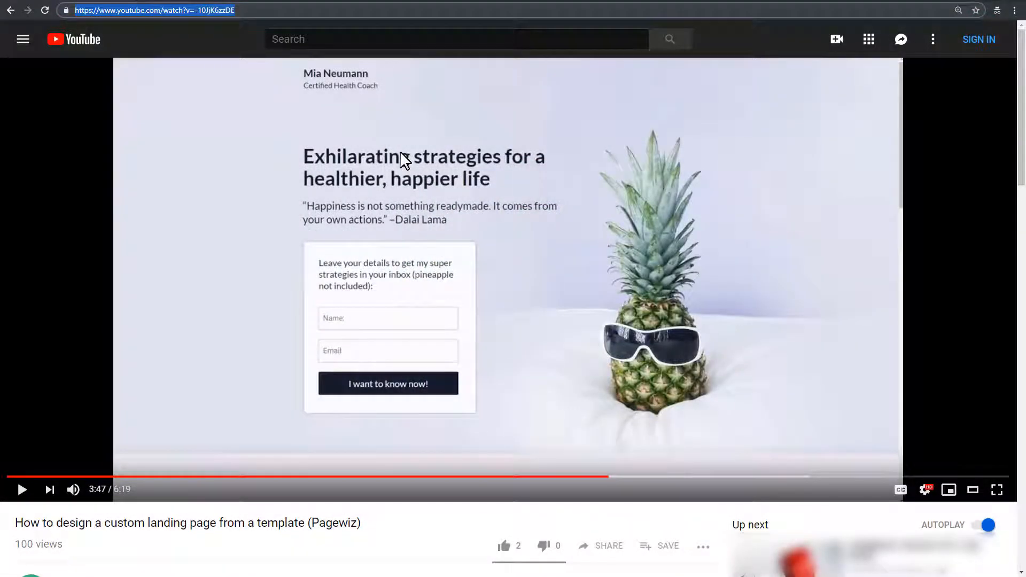
Get the video's iframe embed code from Share > Embed and select it for copying.
click(607, 545)
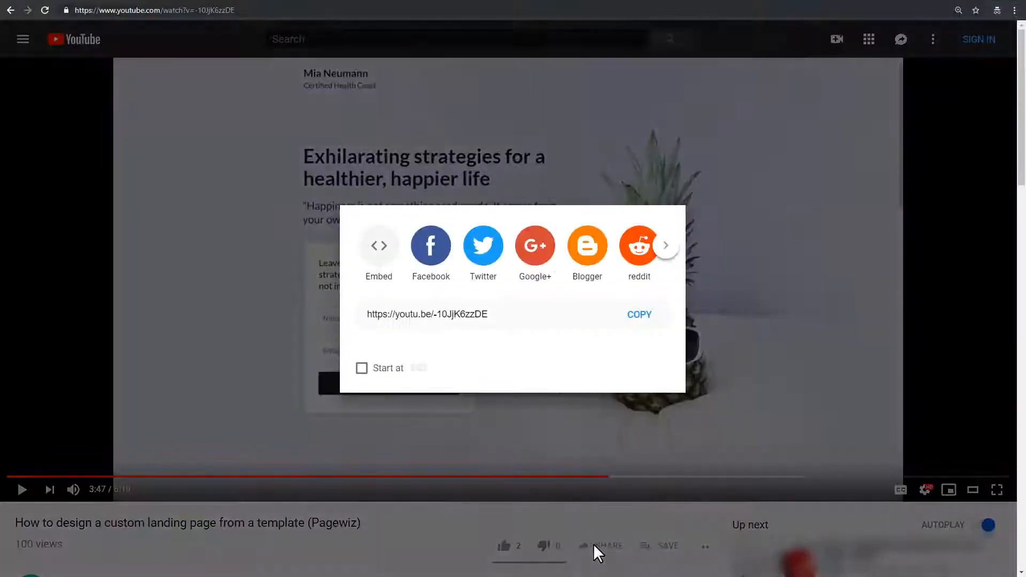
click(378, 253)
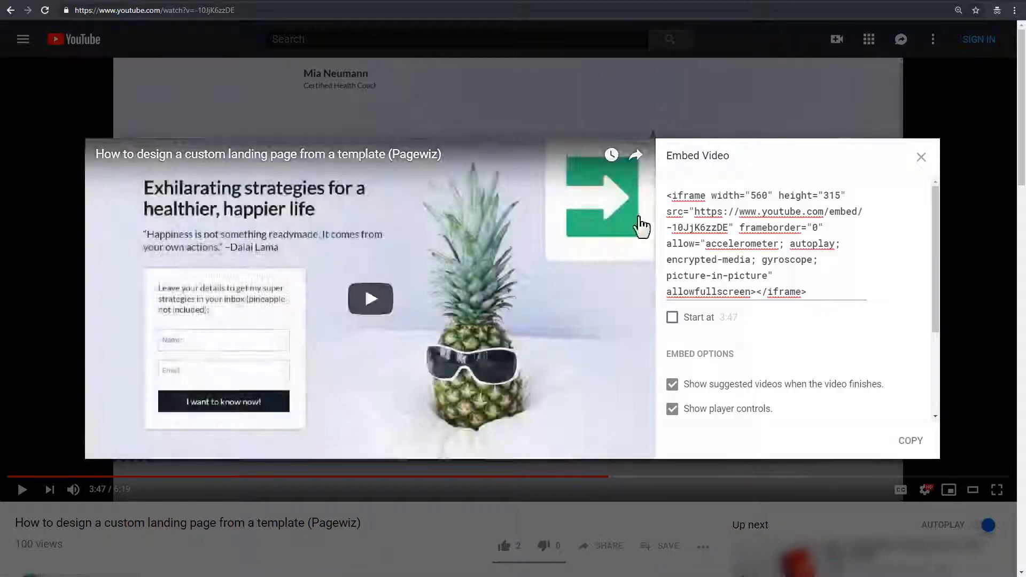
triple_click(753, 243)
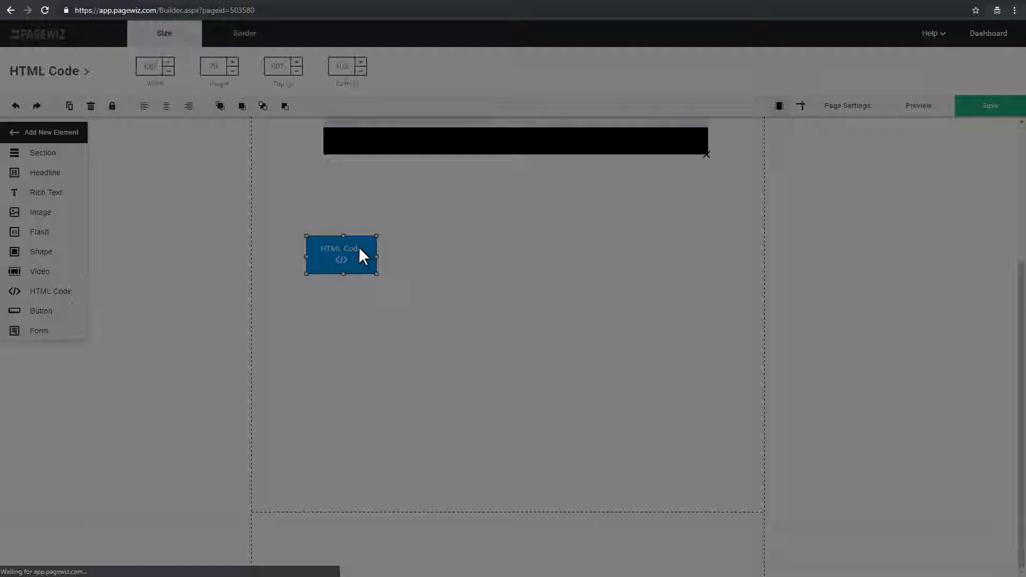
Paste the YouTube iframe code into the HTML Code element and apply it as a 560 by 315 block.
double_click(341, 255)
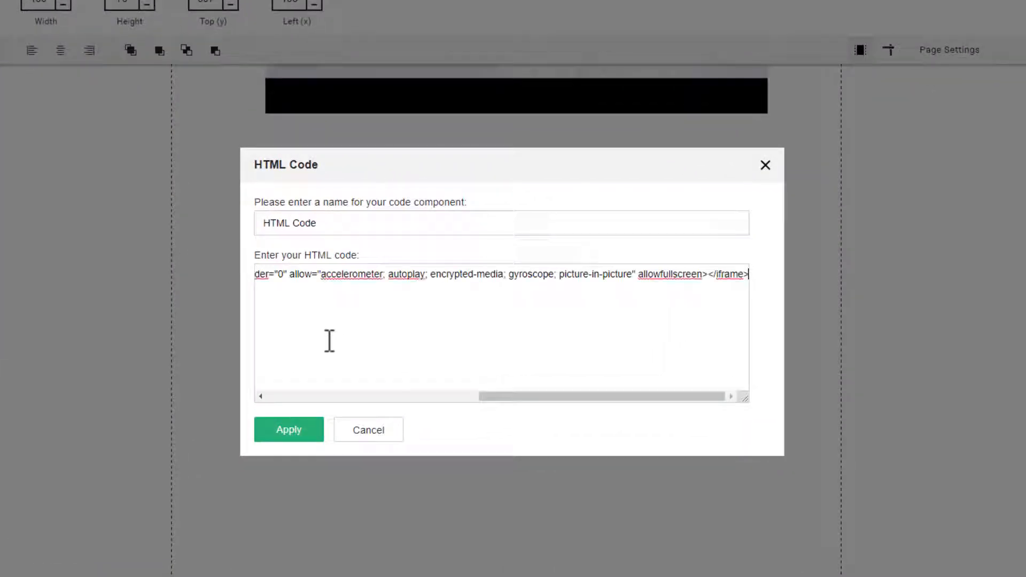
scroll(left, 3)
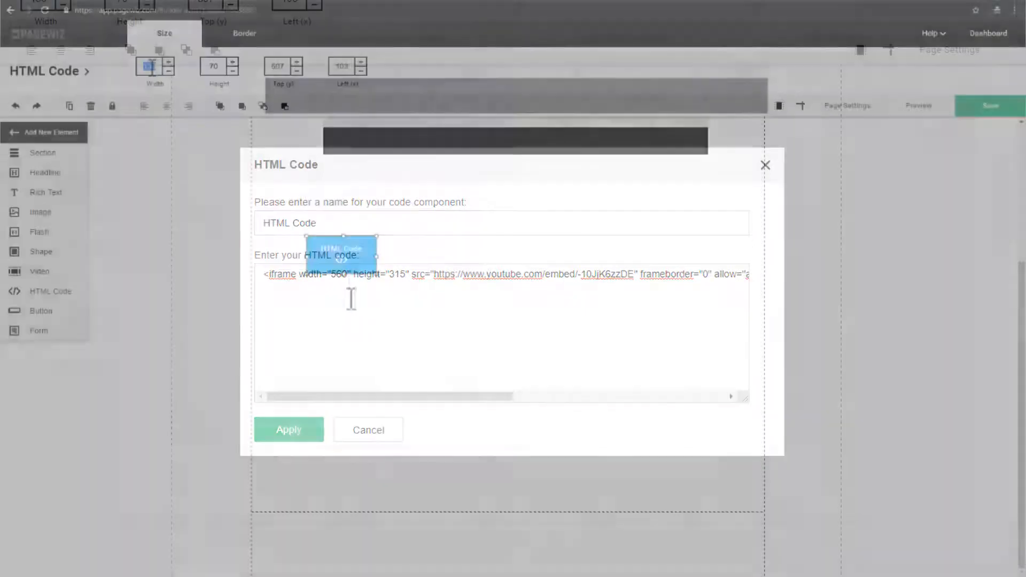
click(288, 429)
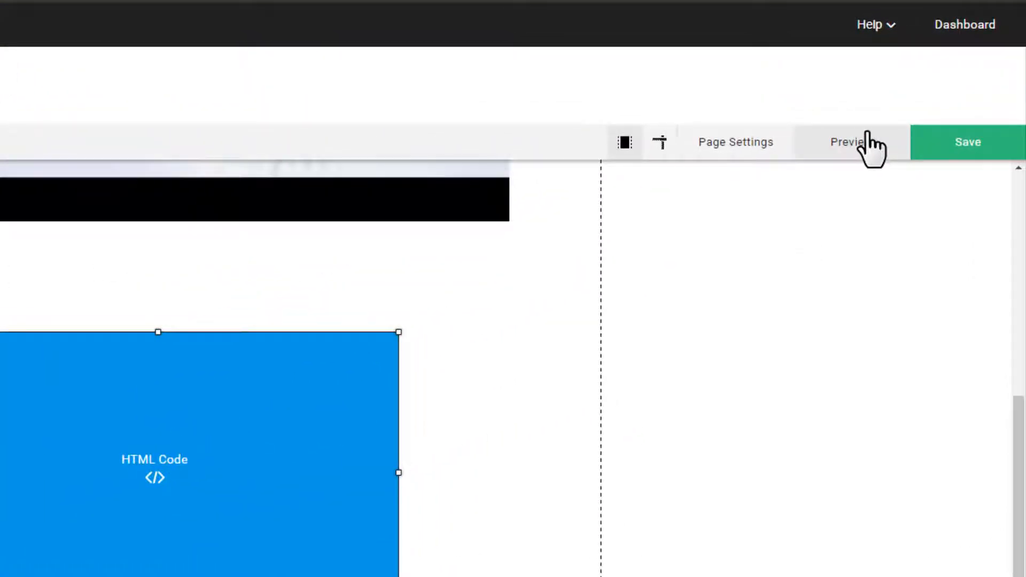
mouse_move(751, 308)
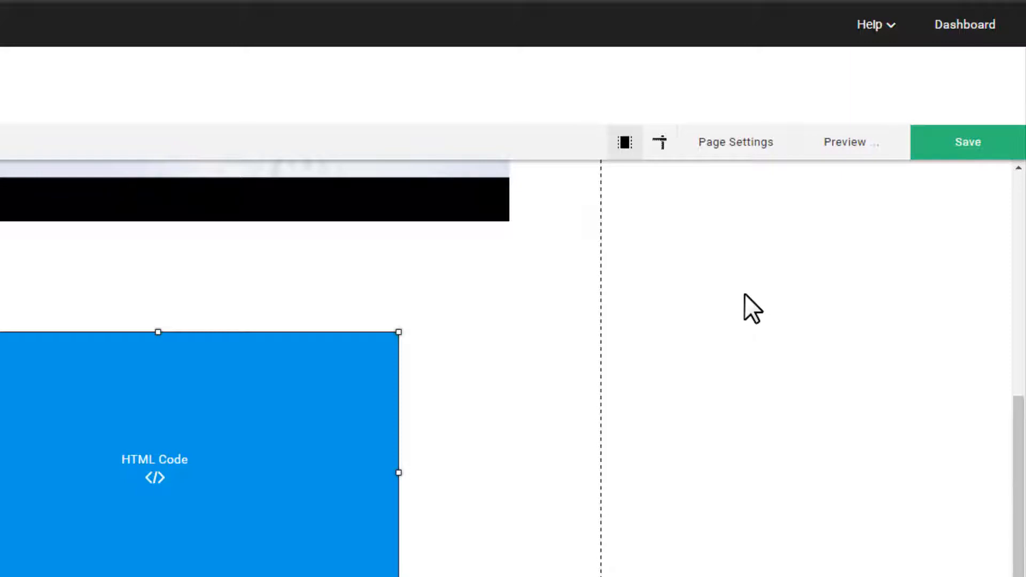
click(845, 142)
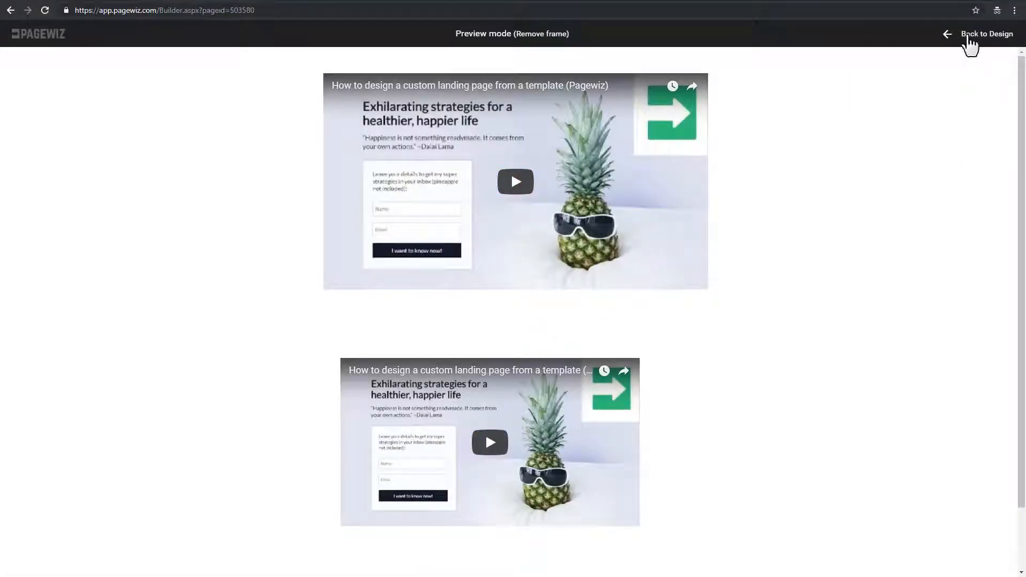
click(987, 33)
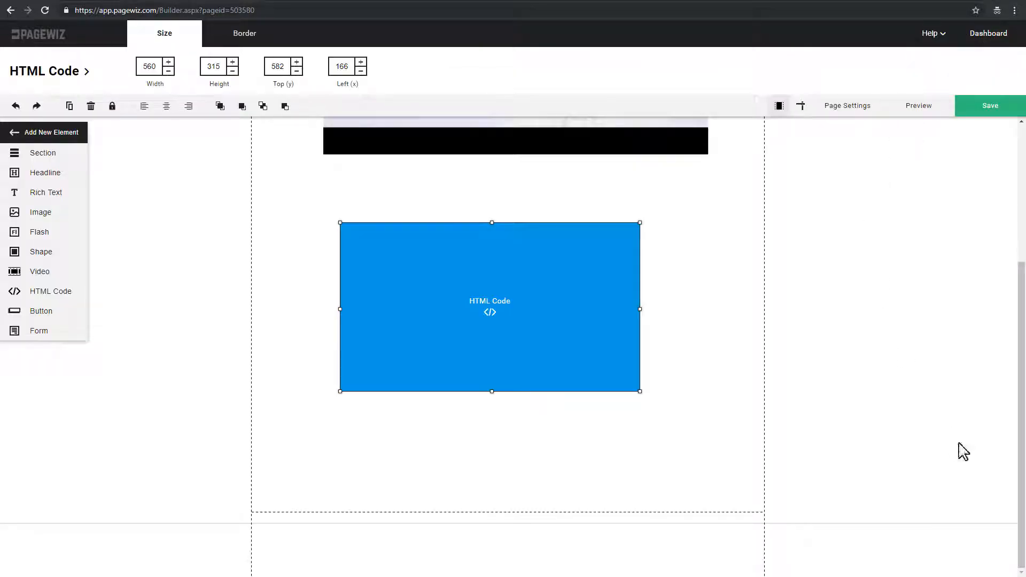